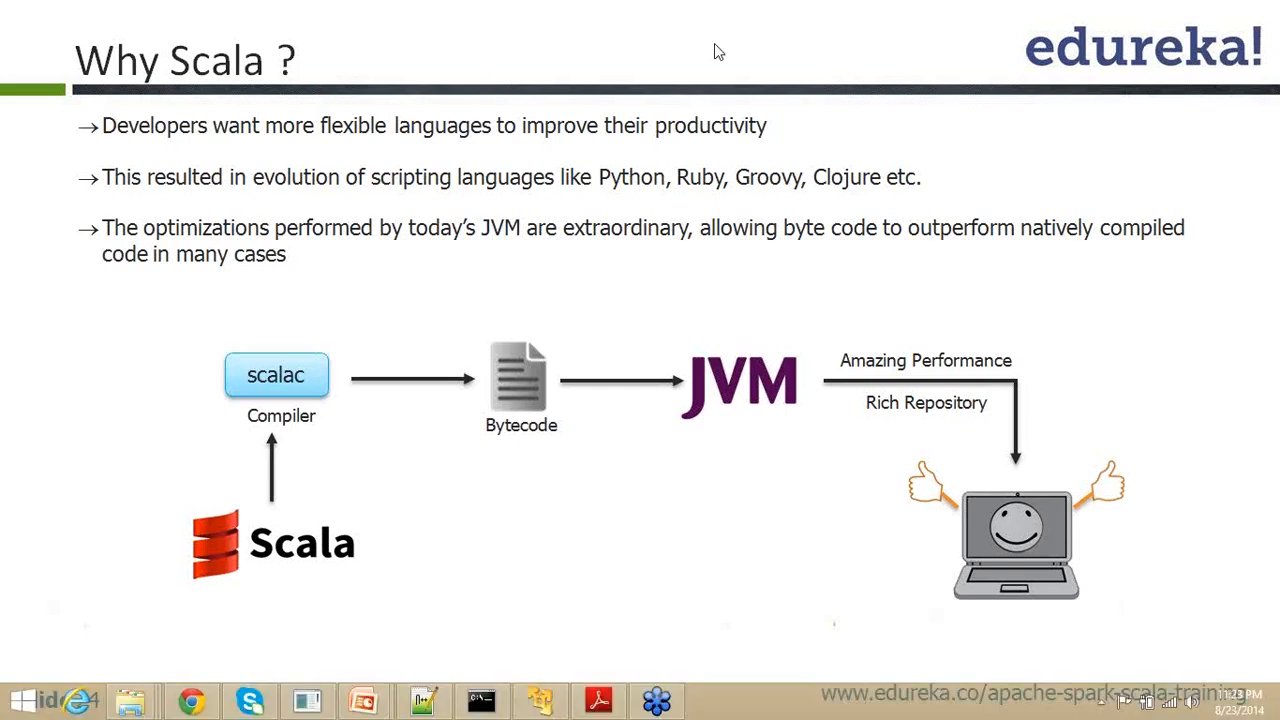
mouse_move(708, 40)
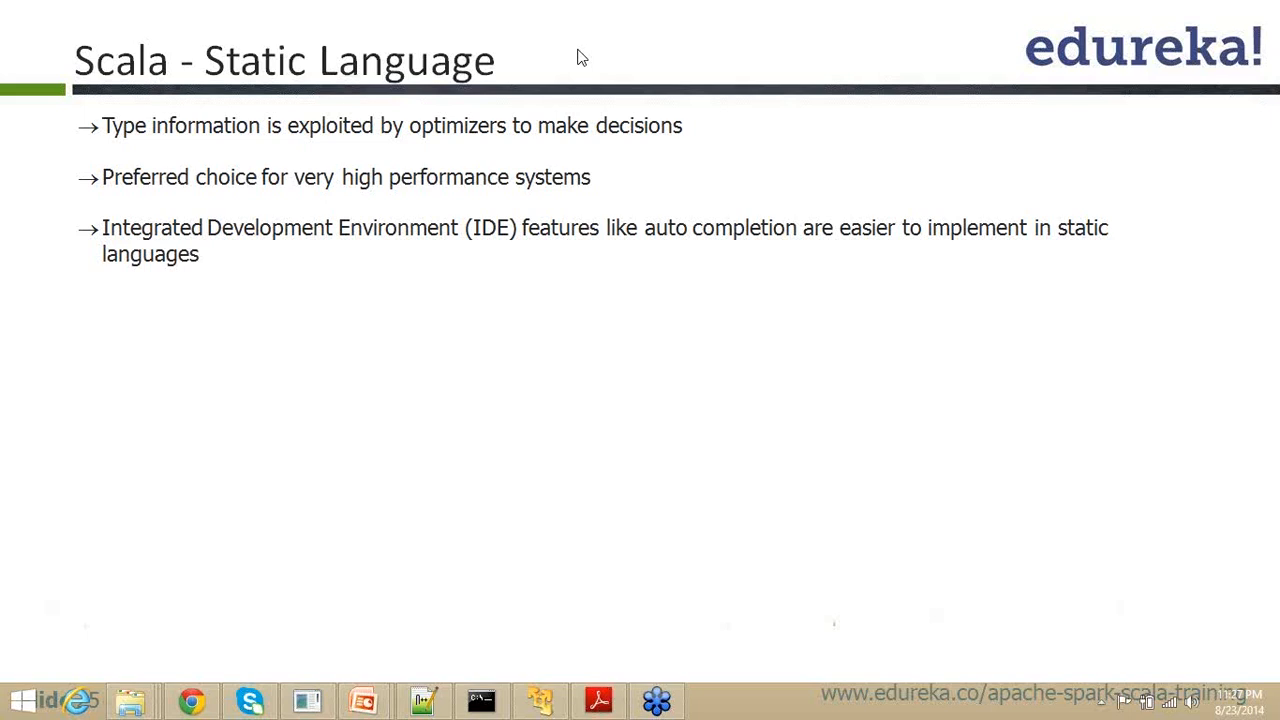
mouse_move(590, 46)
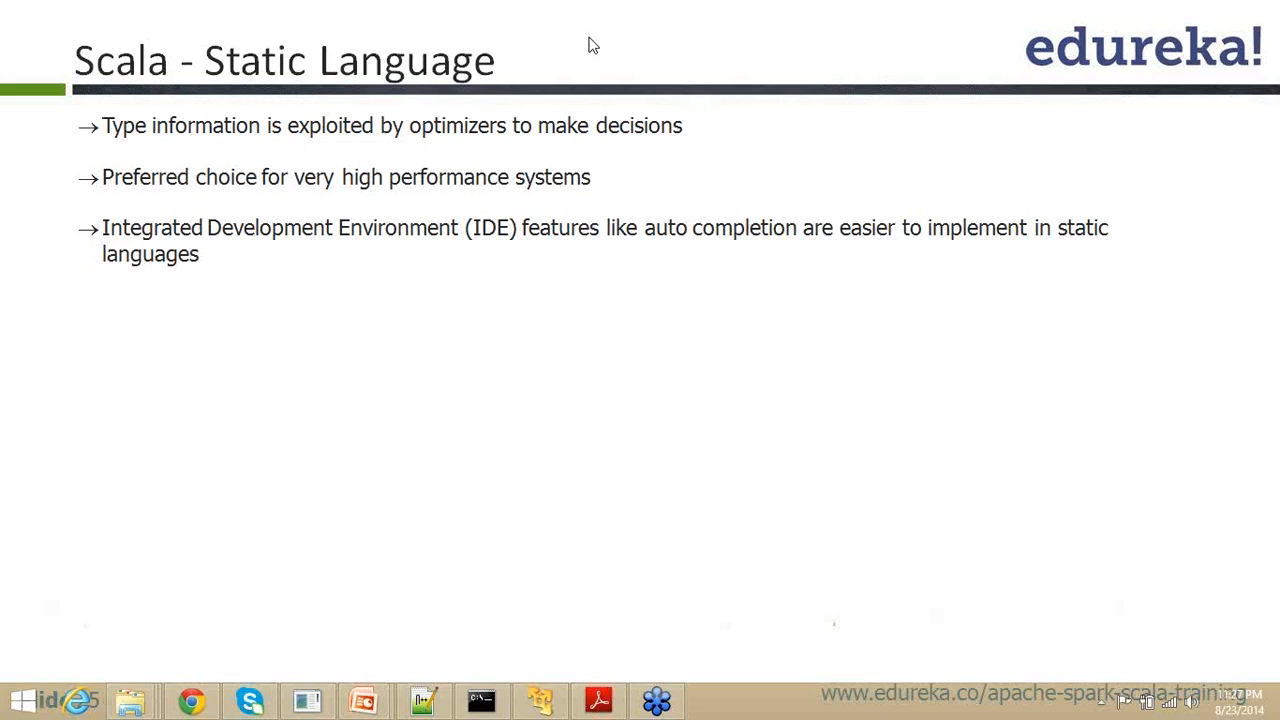
mouse_move(612, 48)
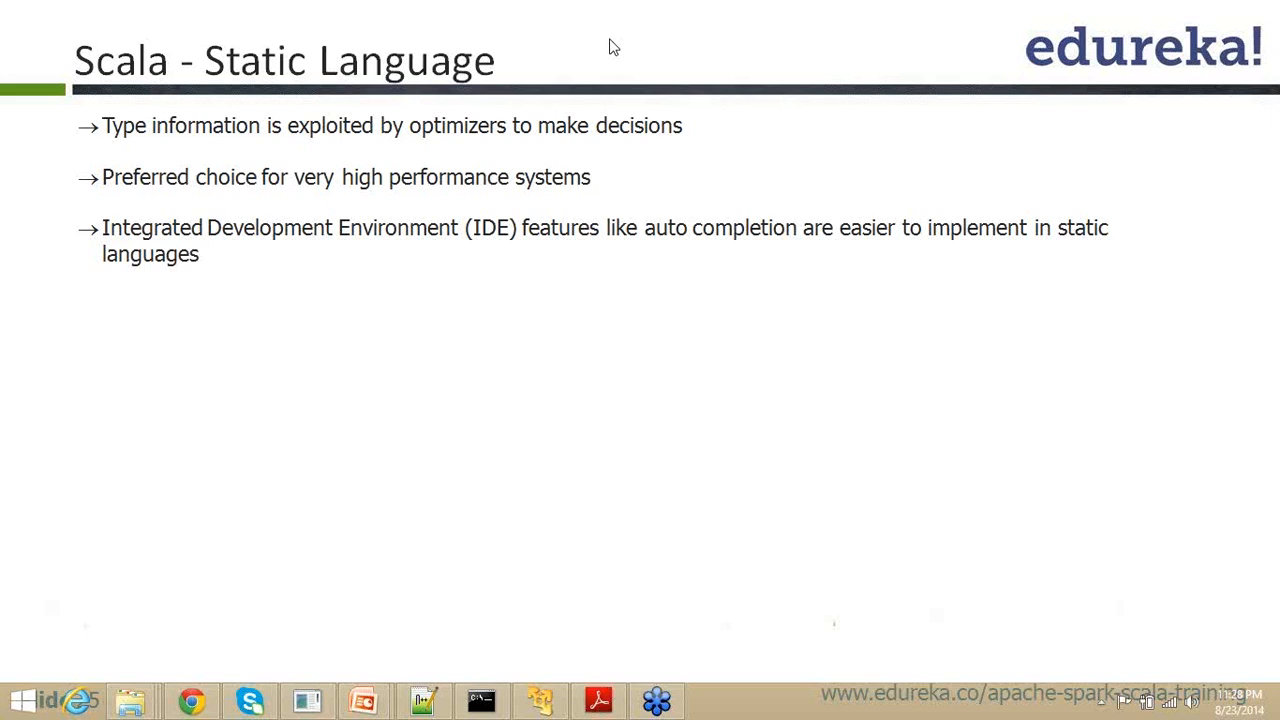
mouse_move(630, 56)
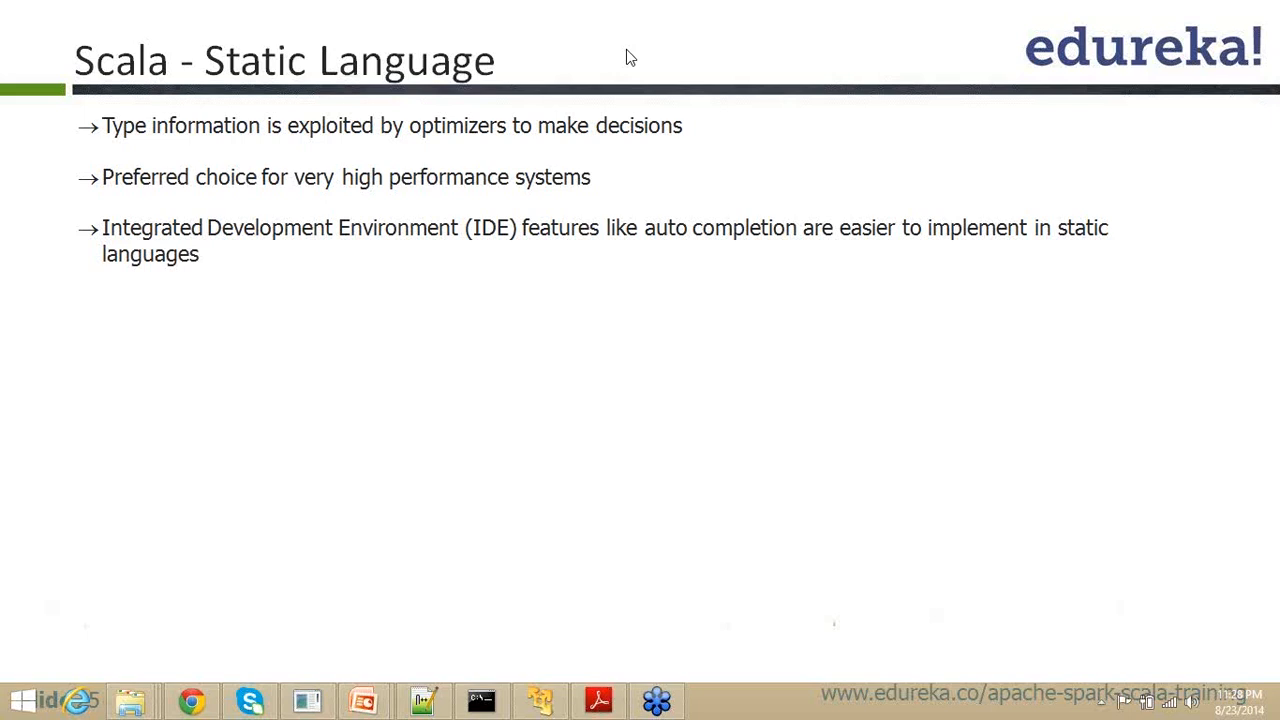
mouse_move(764, 78)
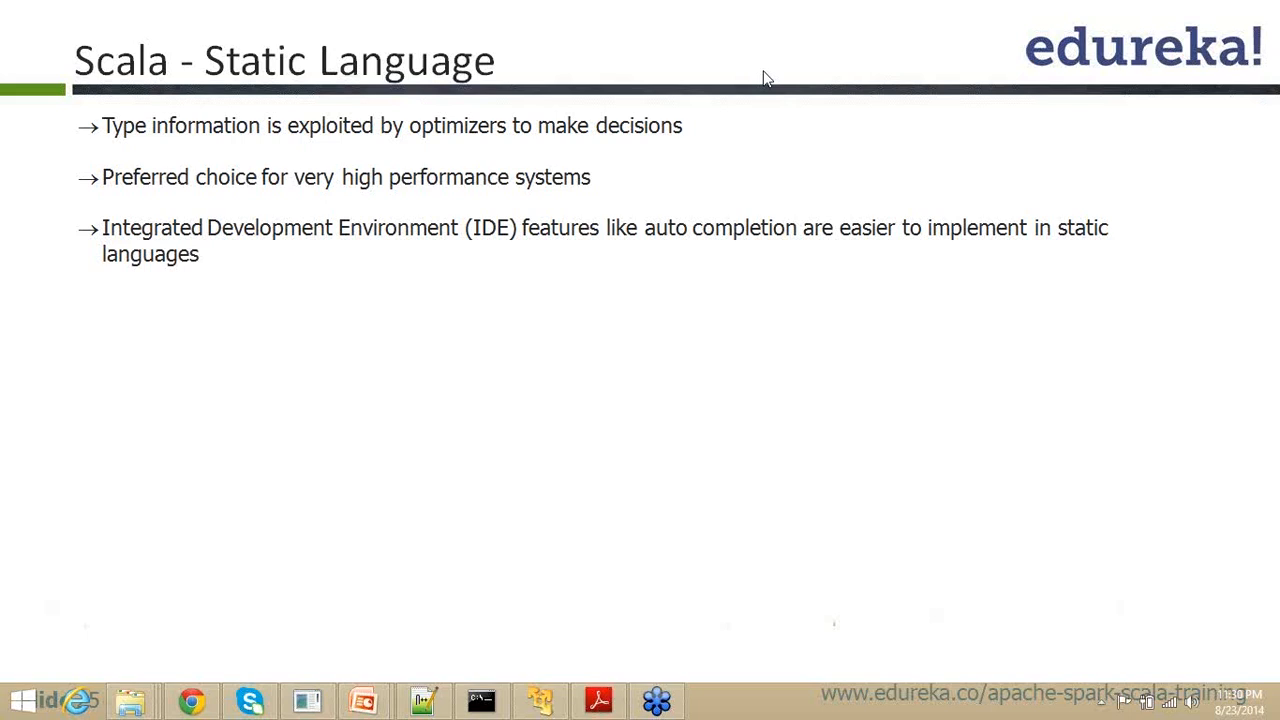
mouse_move(756, 176)
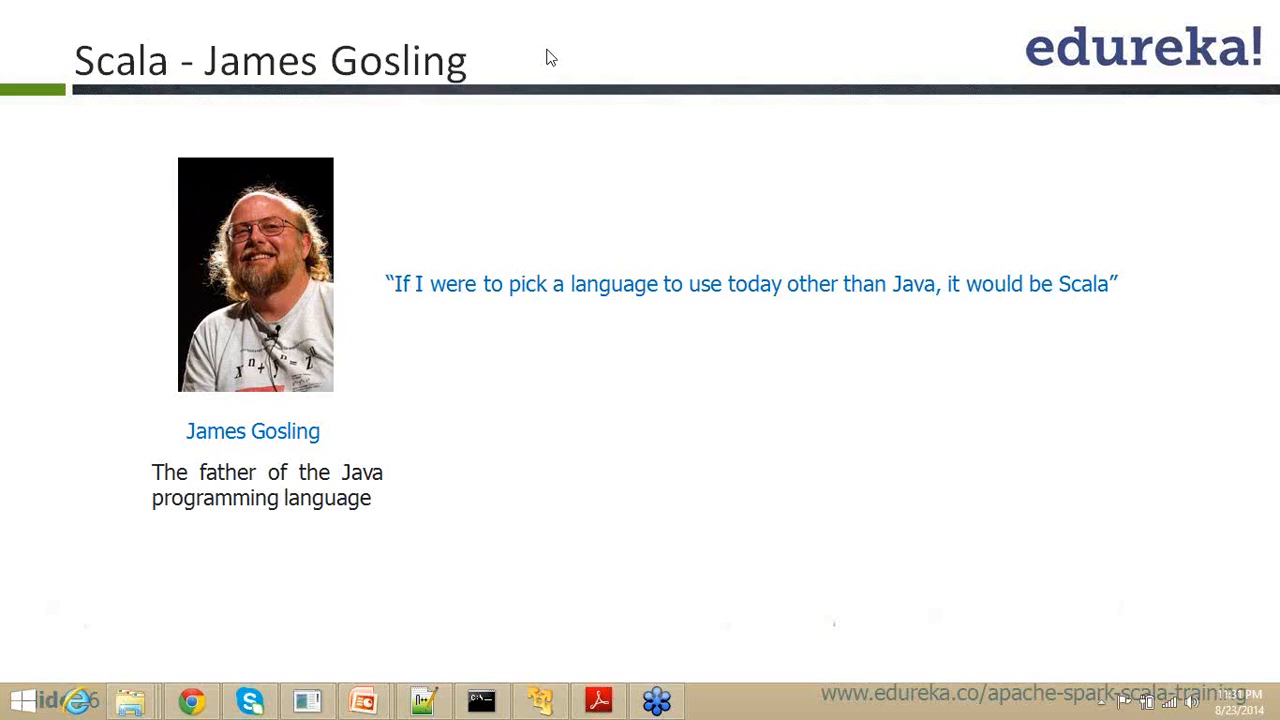
mouse_move(592, 52)
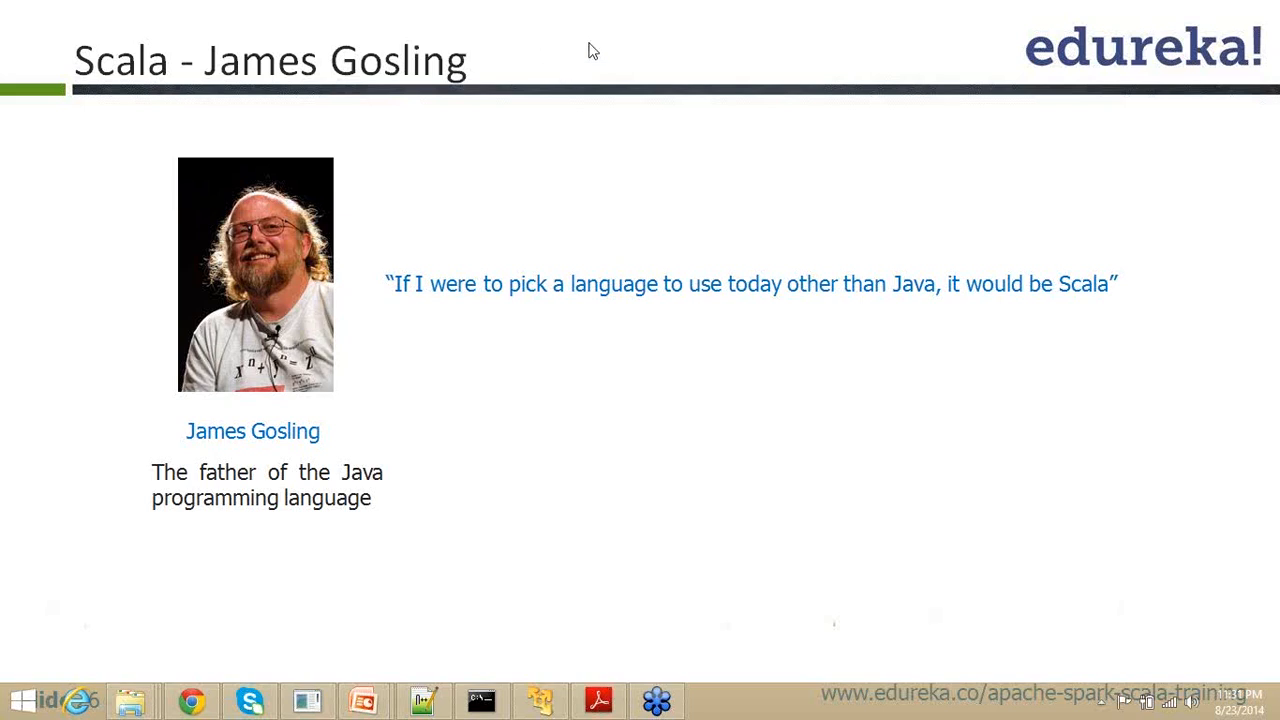
mouse_move(764, 376)
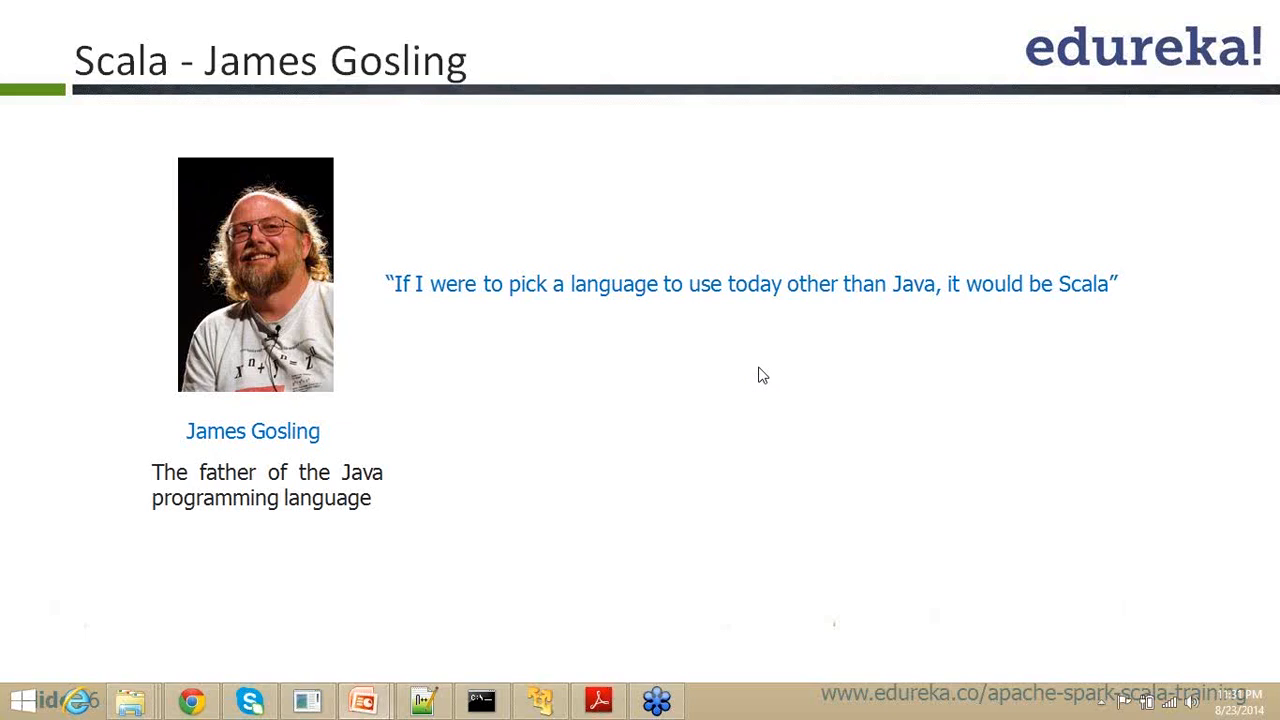